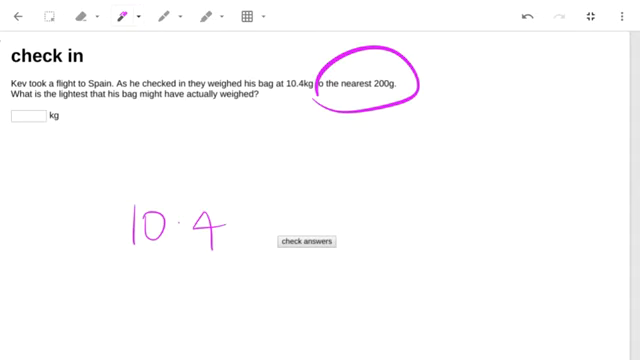
# Step: Handwrite 10.6 above and 10.2 below the existing 10.4 with the pen
pyautogui.moveTo(136, 296); pyautogui.dragTo(156, 330)
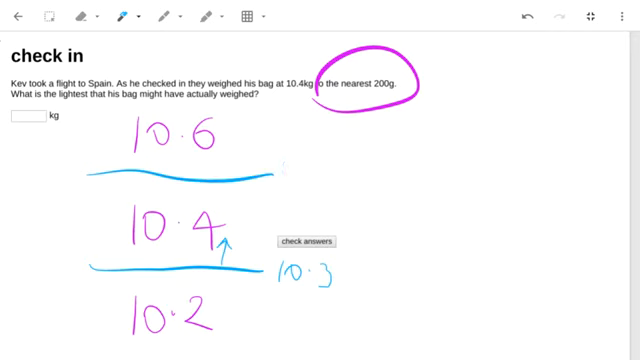
# Step: Label the upper boundary line 10.5 and draw a downward arrow toward 10.4
pyautogui.write('10')
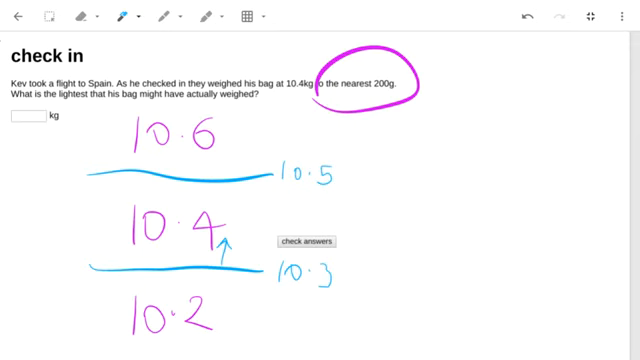
pyautogui.moveTo(224, 180); pyautogui.dragTo(224, 204)
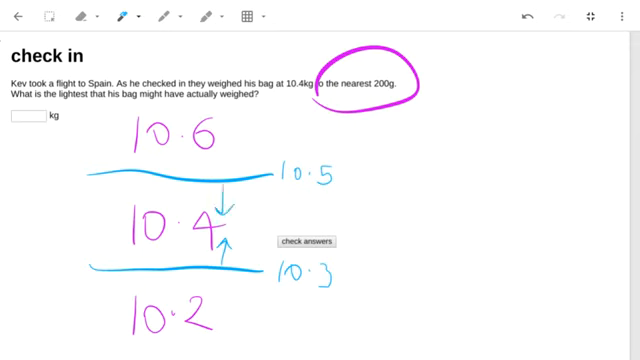